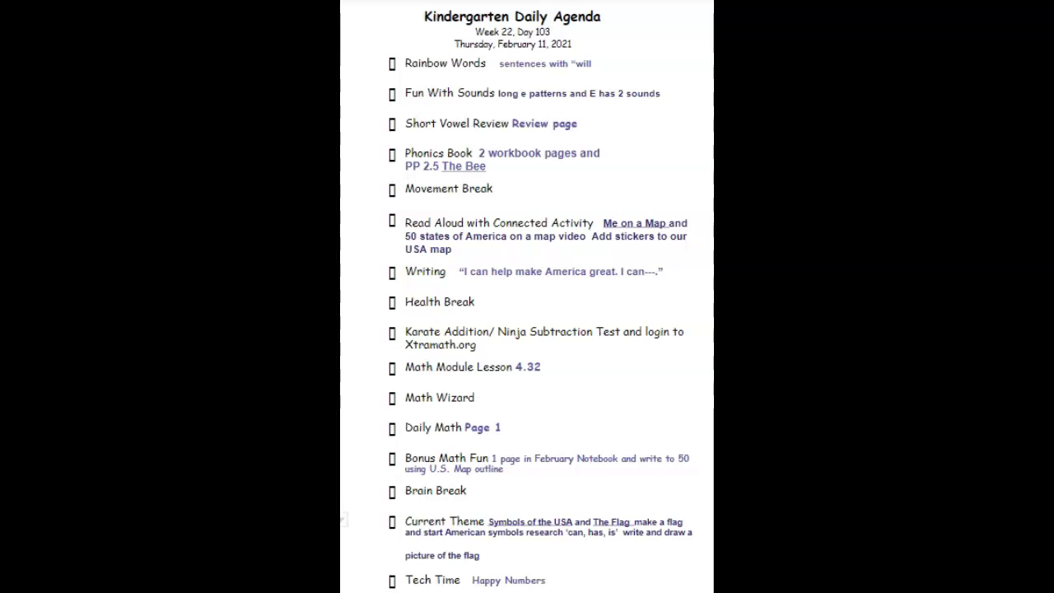
pyautogui.moveTo(447, 47)
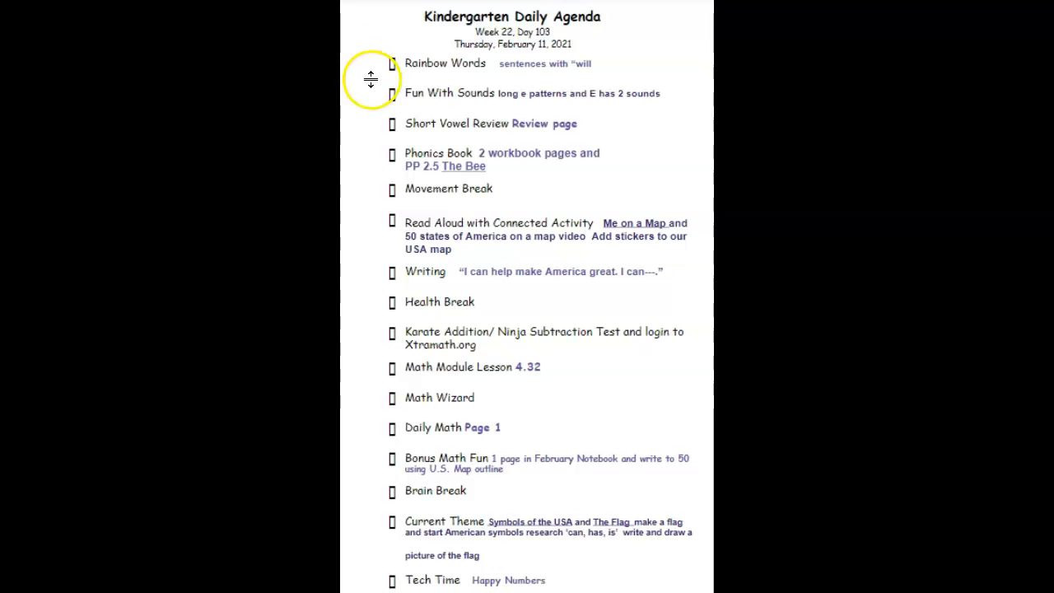
pyautogui.moveTo(387, 64)
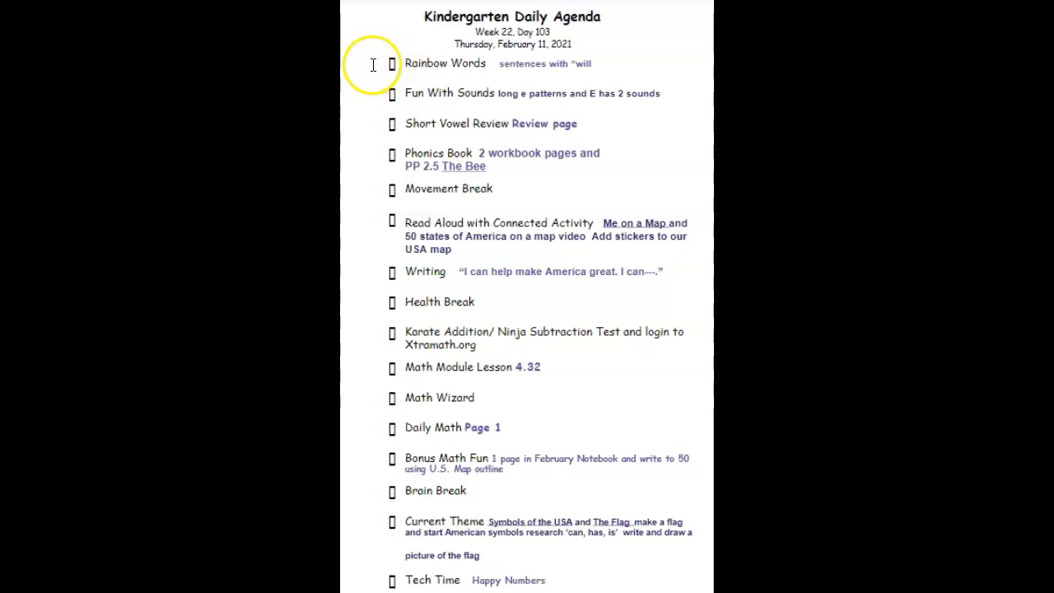
pyautogui.moveTo(386, 93)
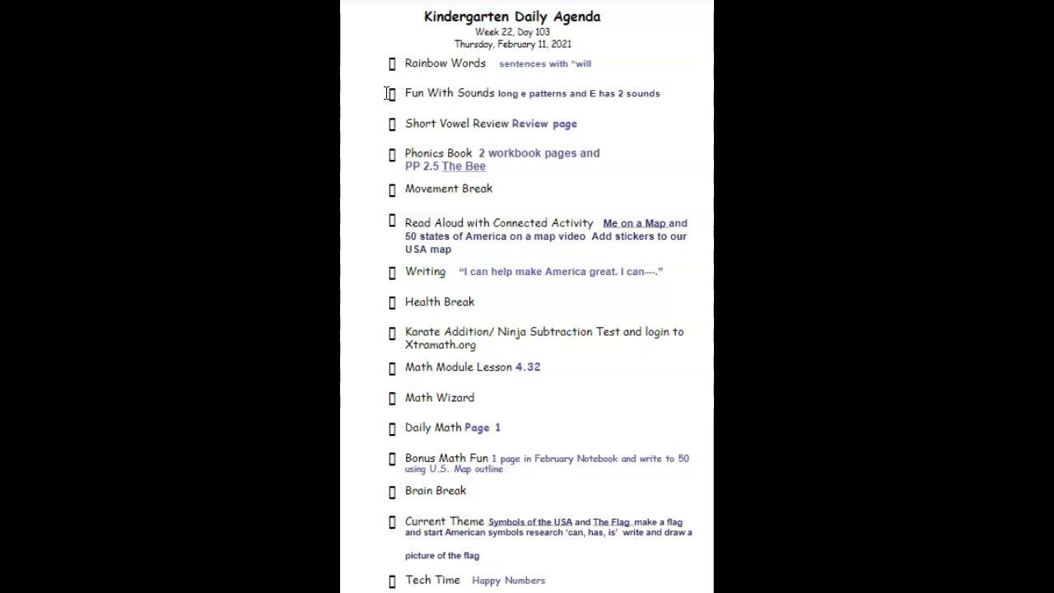
pyautogui.moveTo(379, 129)
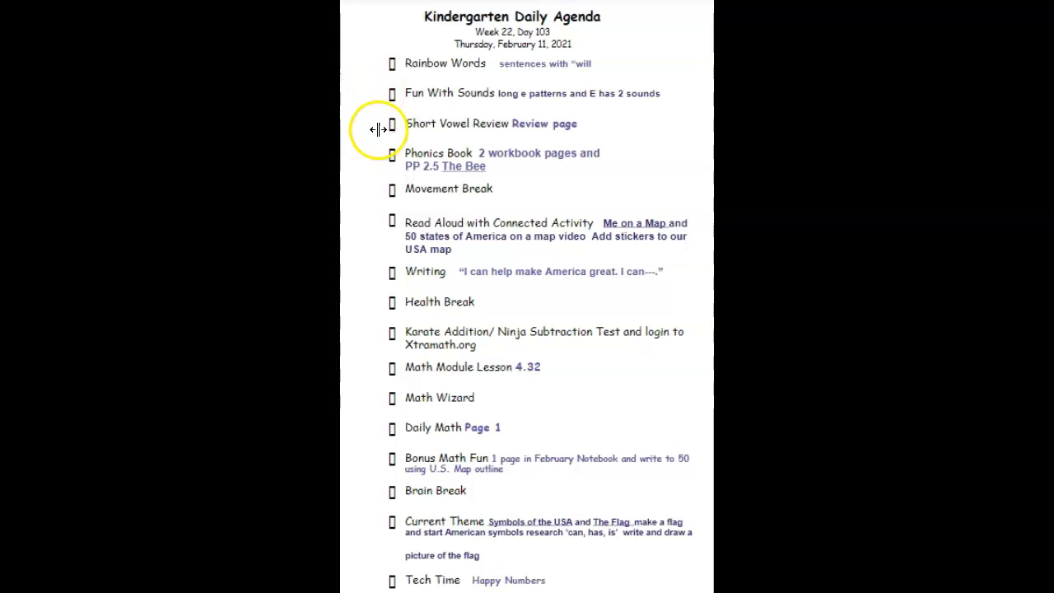
pyautogui.moveTo(384, 126)
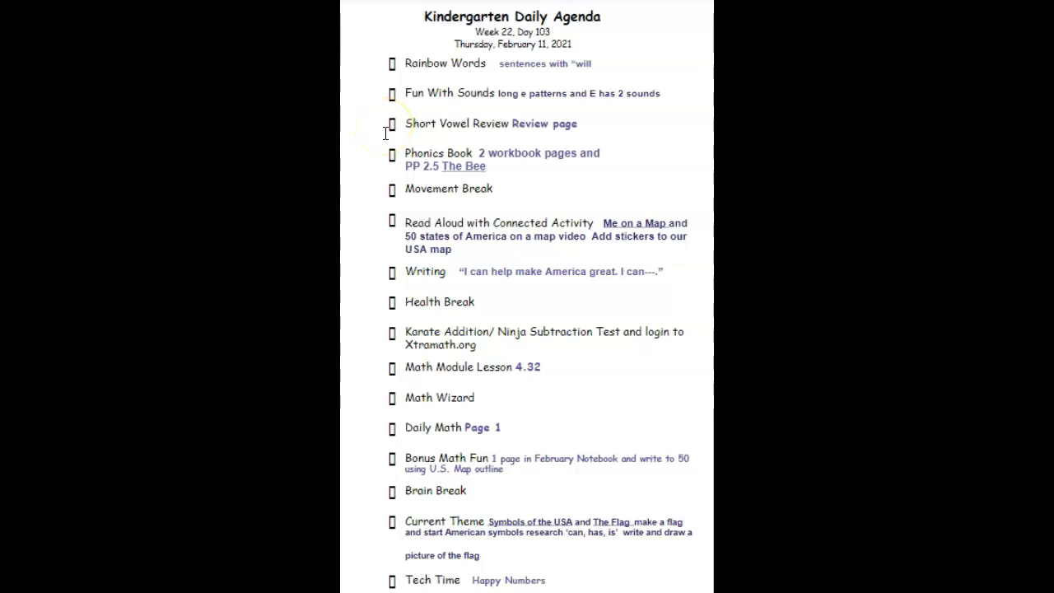
pyautogui.moveTo(385, 159)
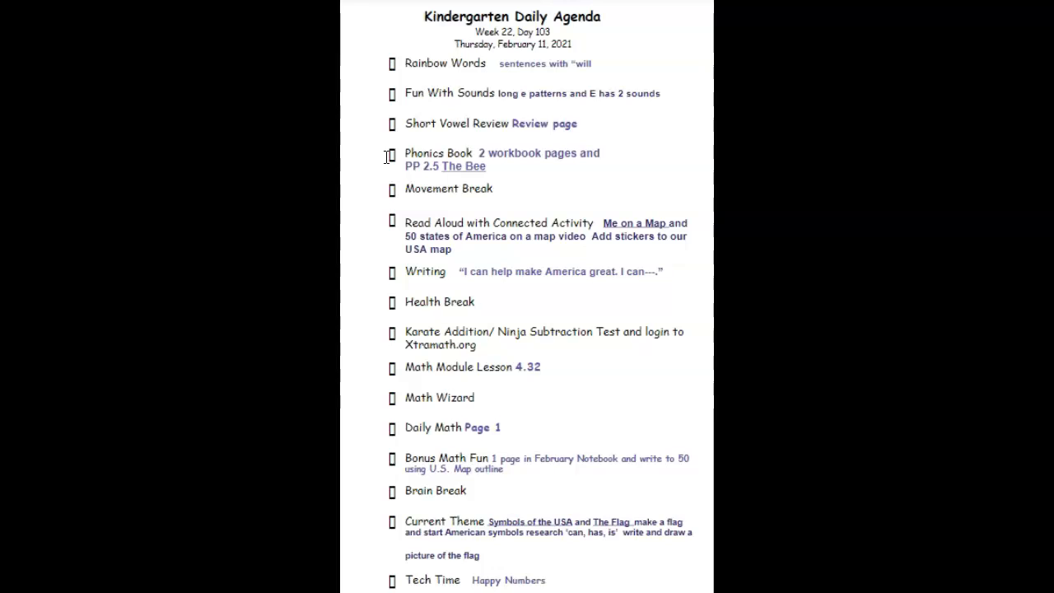
pyautogui.moveTo(387, 192)
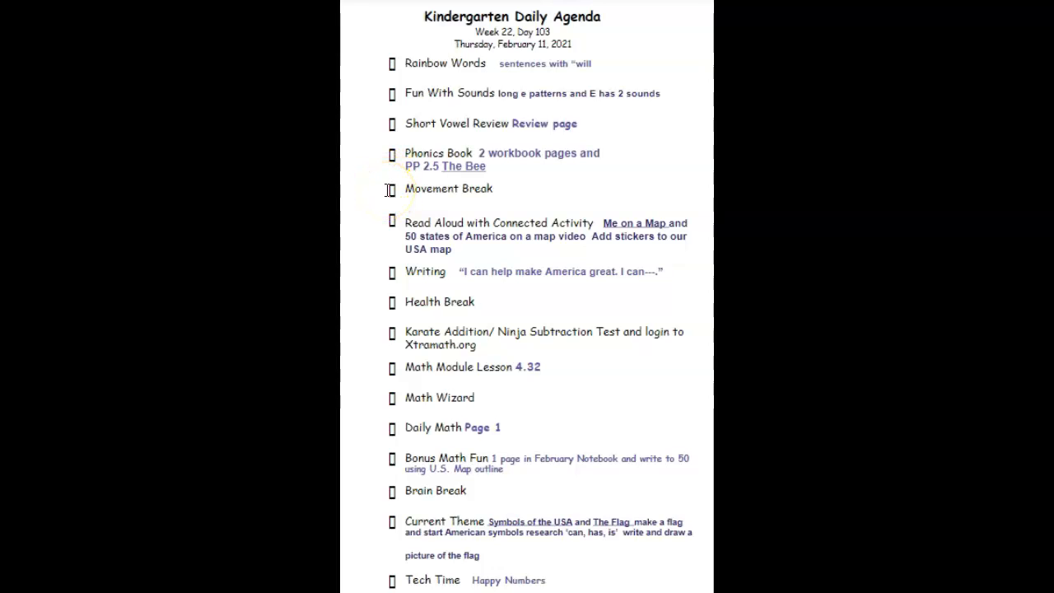
pyautogui.moveTo(385, 203)
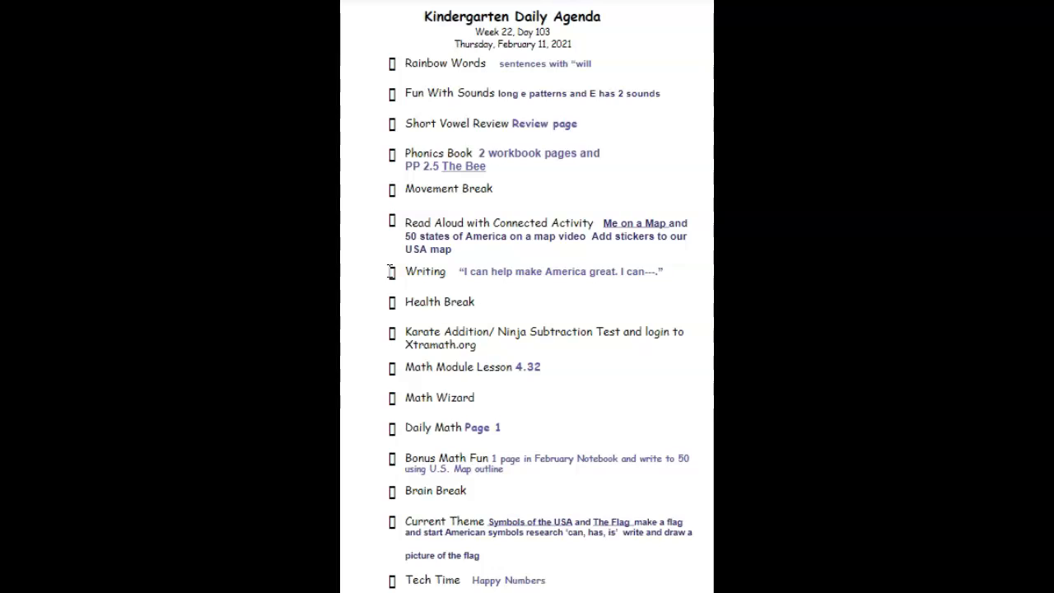
pyautogui.moveTo(383, 272)
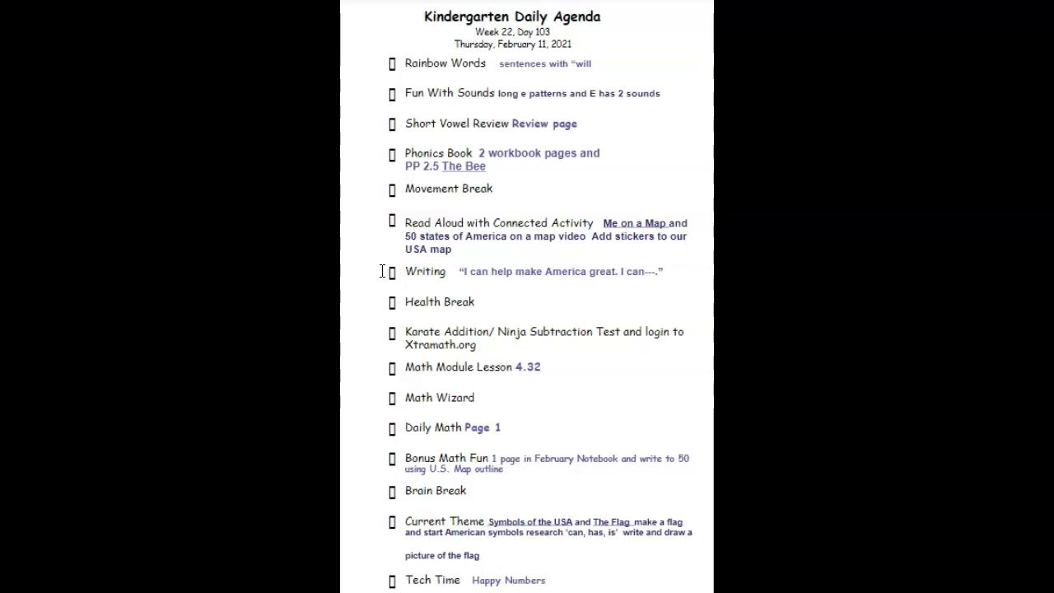
pyautogui.moveTo(384, 298)
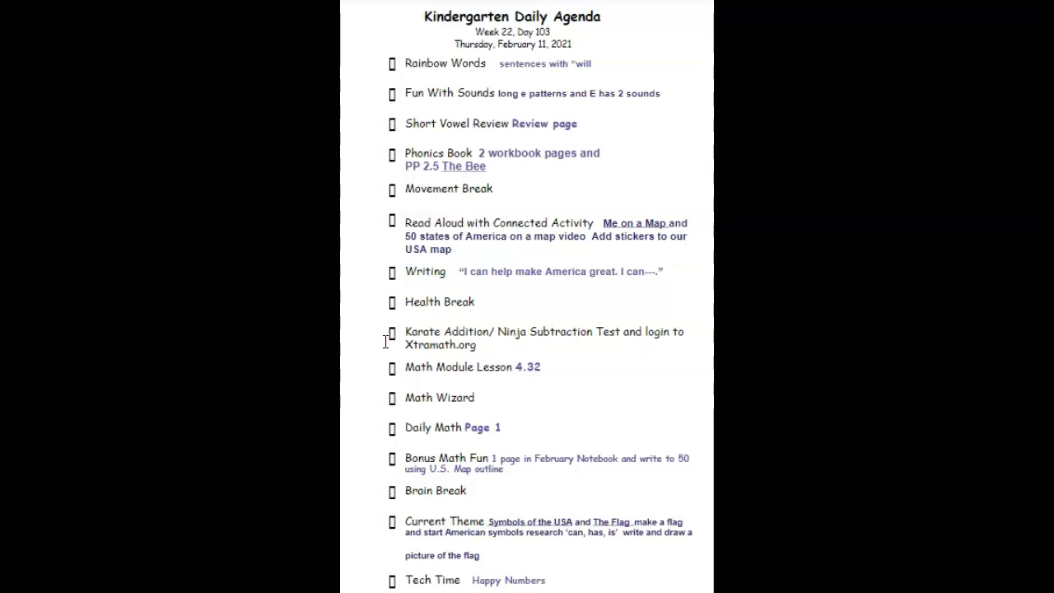
pyautogui.moveTo(388, 369)
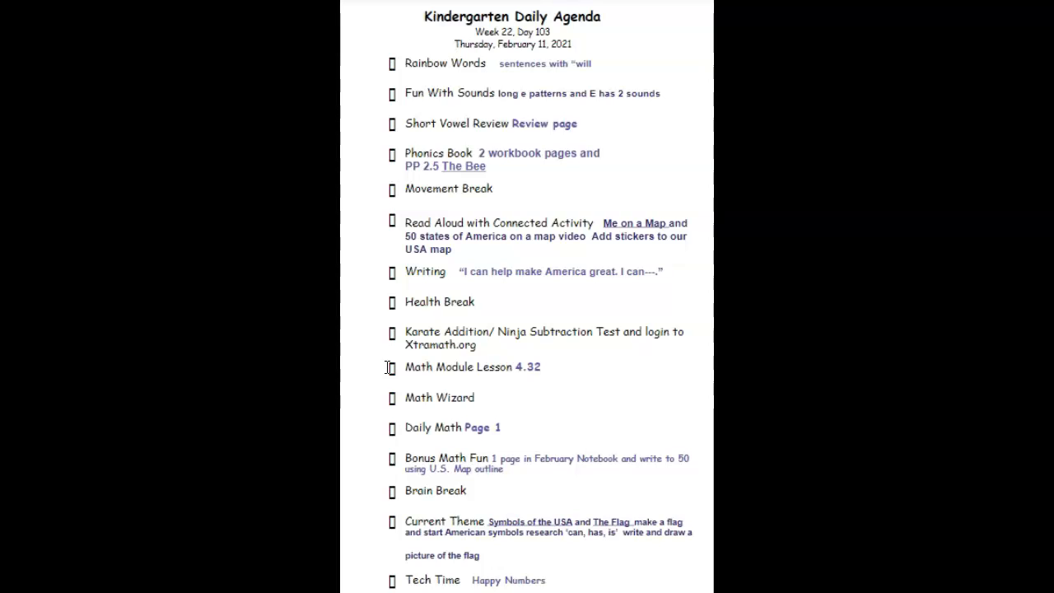
pyautogui.moveTo(382, 397)
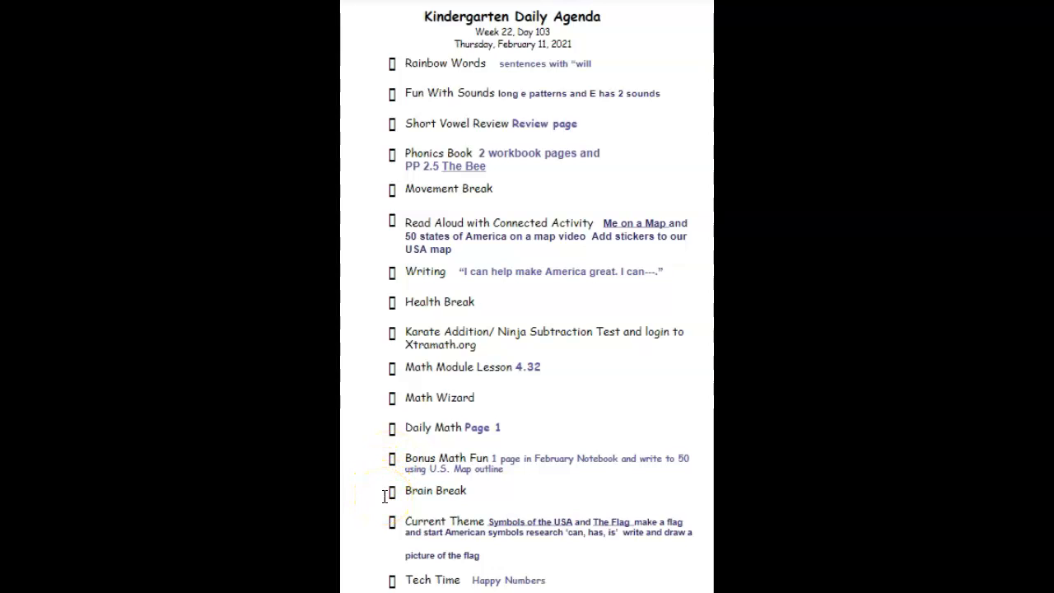
pyautogui.moveTo(381, 520)
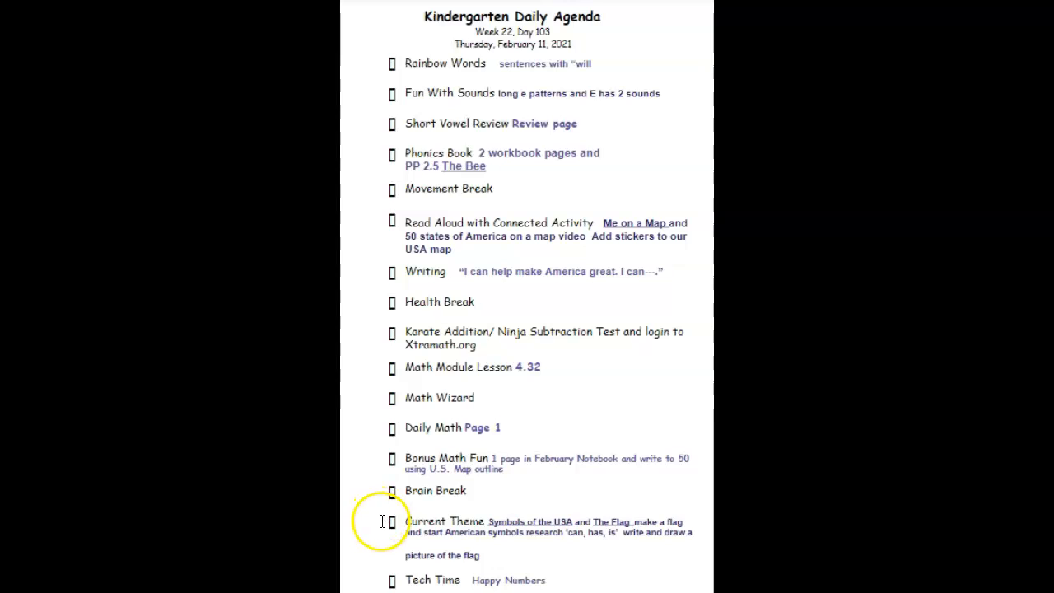